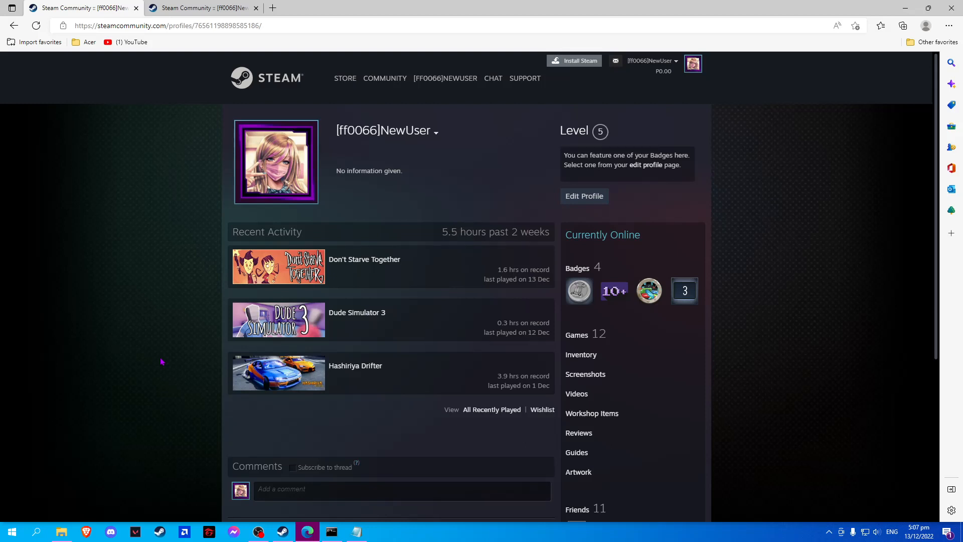
mouse_move(147, 352)
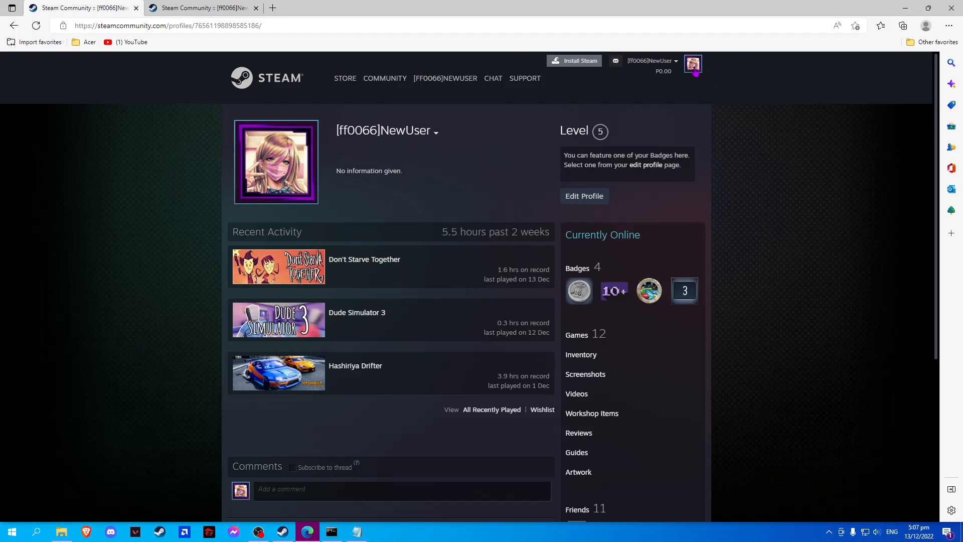
mouse_move(642, 190)
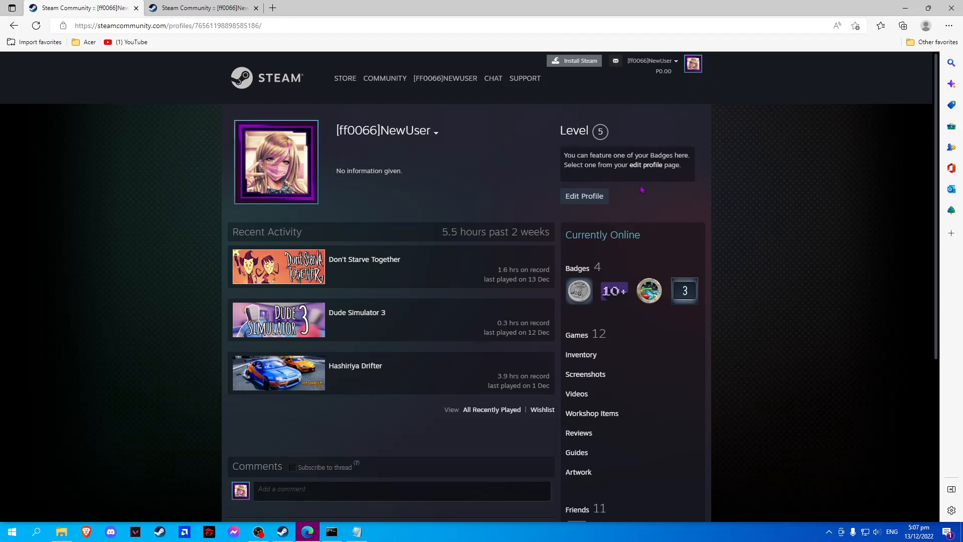
- Request the Edit Profile page from the public Steam profile
left_click(584, 195)
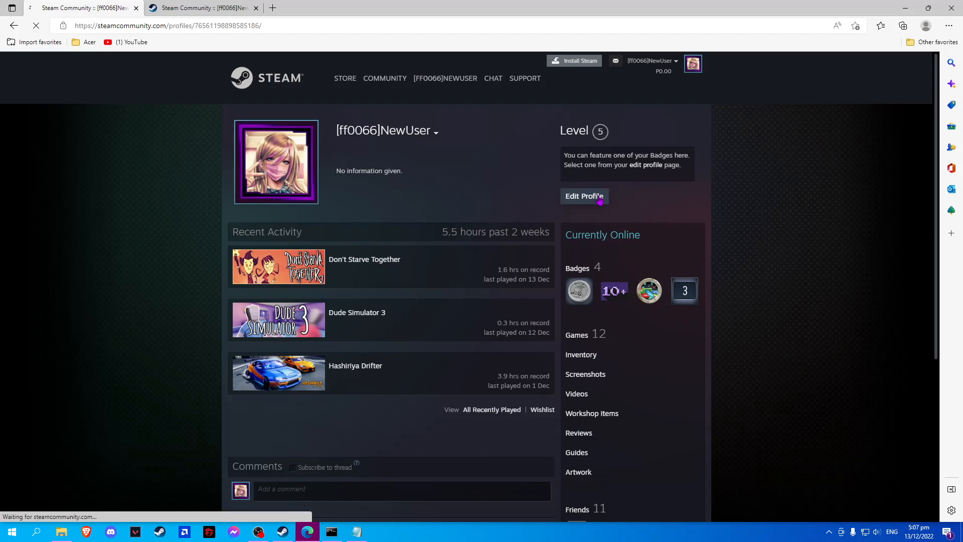
- In the Featured Badge section of Edit Profile, pick Gem Maker as the featured badge
left_click(584, 195)
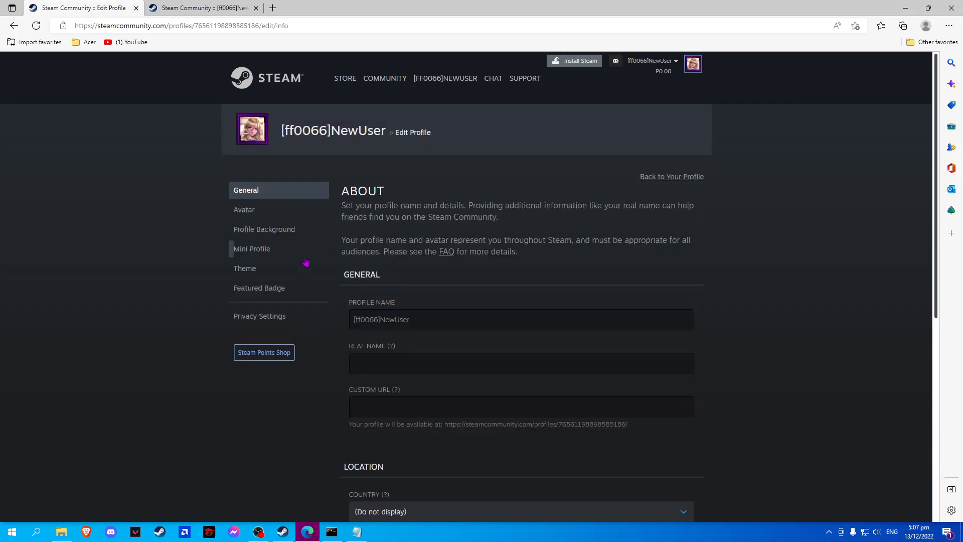
left_click(259, 288)
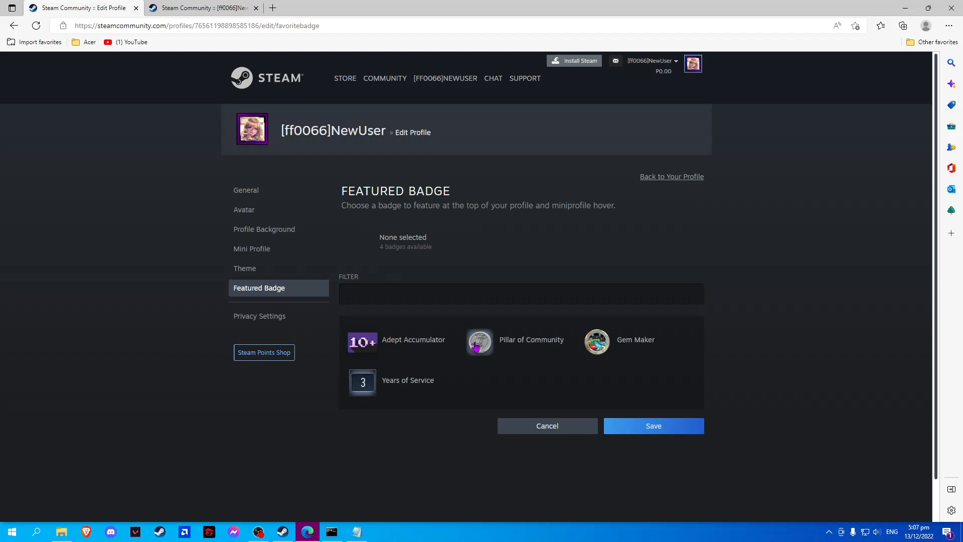
scroll("down", 3)
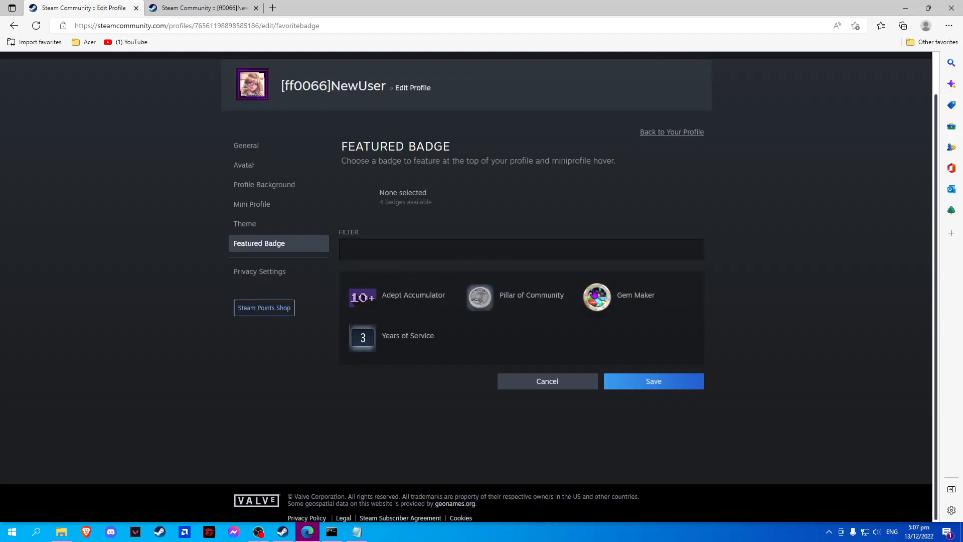
left_click(596, 296)
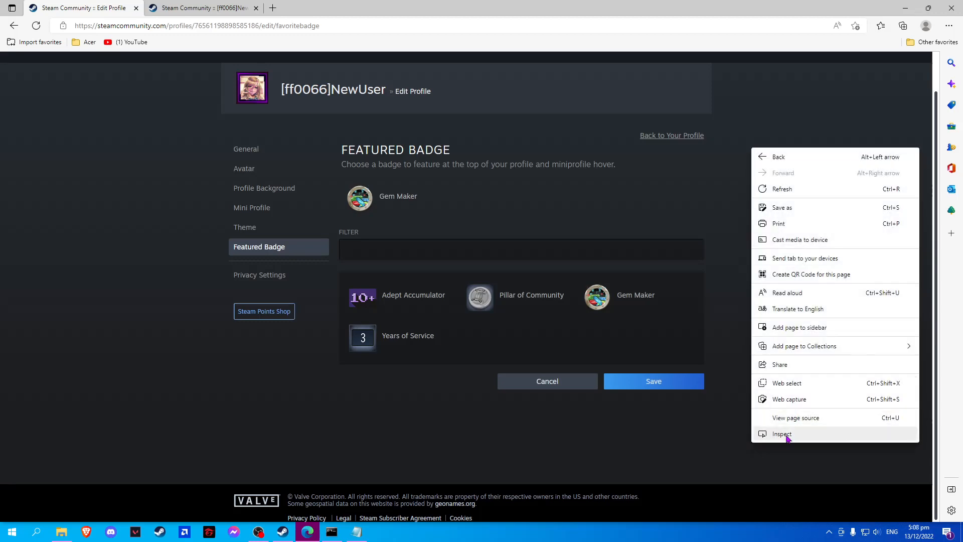
- Inspect the page to bring up DevTools and list the additional tool panels
left_click(781, 434)
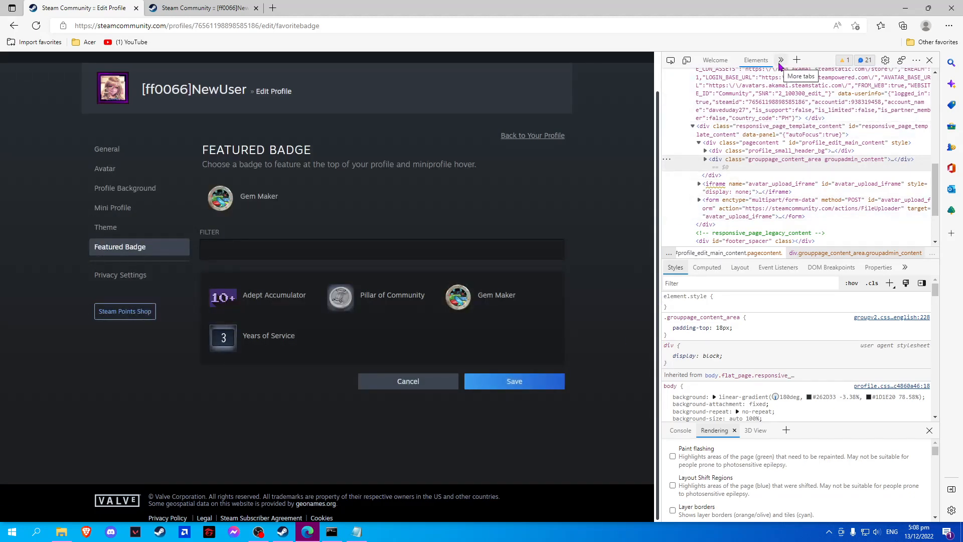
left_click(780, 59)
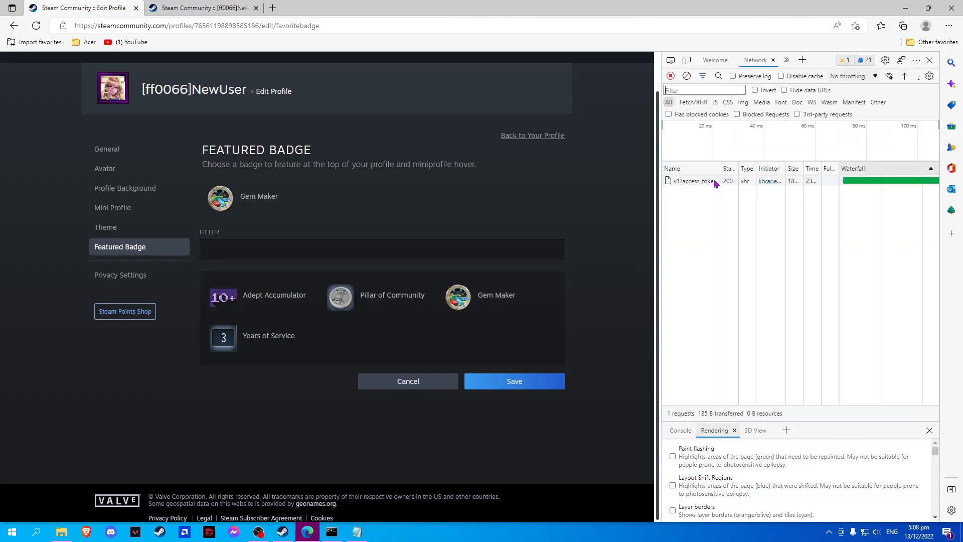
- View the Headers of the captured v1?access_token SetFavoriteBadge request
left_click(692, 181)
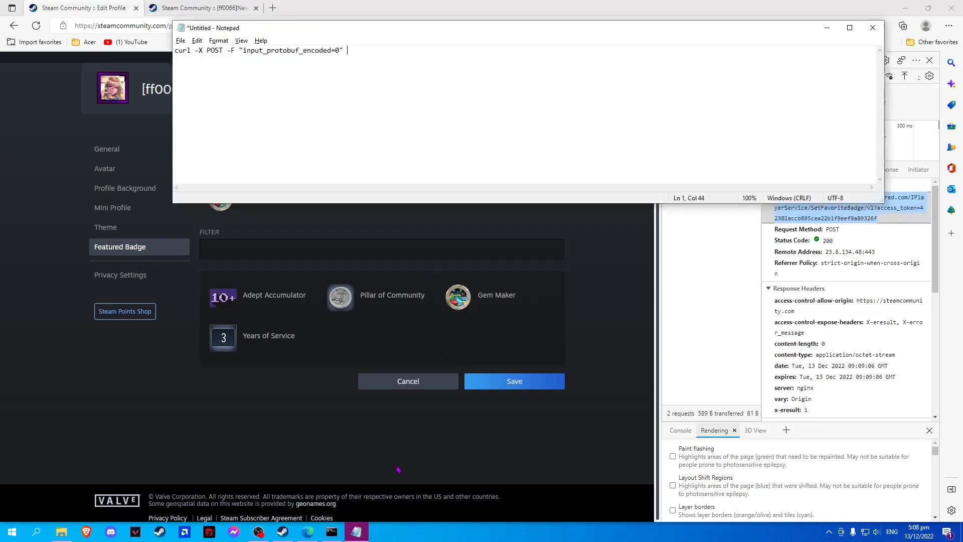
- Paste the SetFavoriteBadge request URL with its access_token into the curl command in Notepad
type("https://api.steampowered.com/IPlayerService/SetFavoriteBadge/v1?access_token=42381accb895cea22b1f9eef9a89326f")
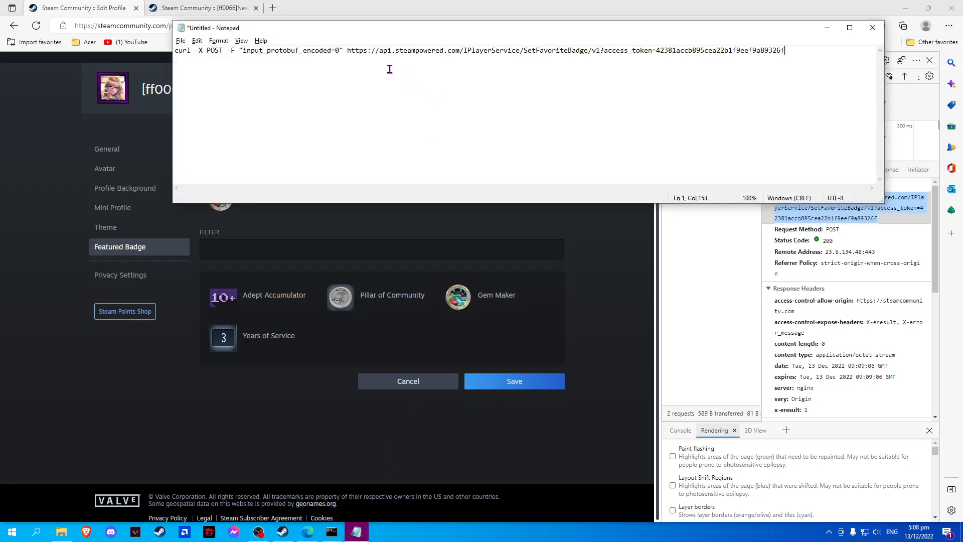
mouse_move(521, 103)
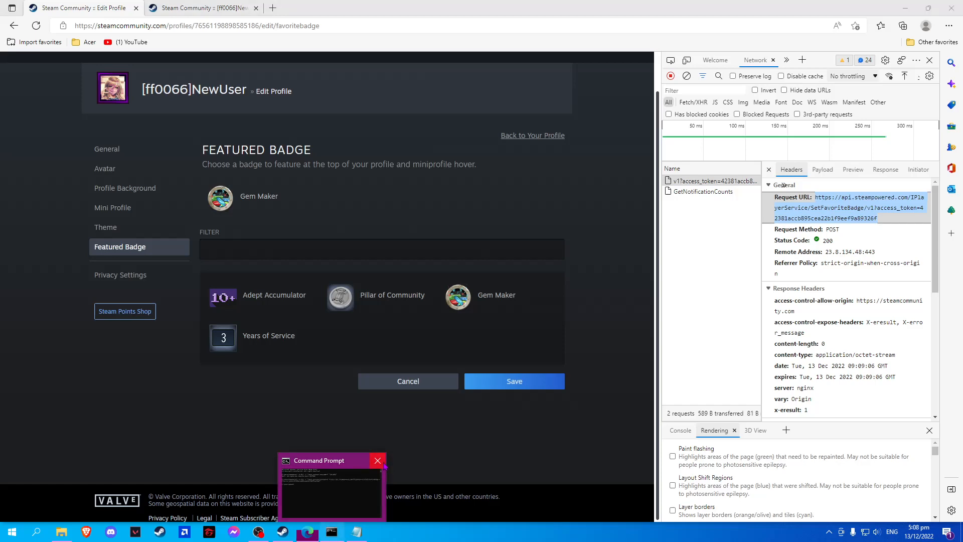
- Run the curl -X POST with input_protobuf_encoded=0 in Command Prompt, then return to the profile
left_click(11, 532)
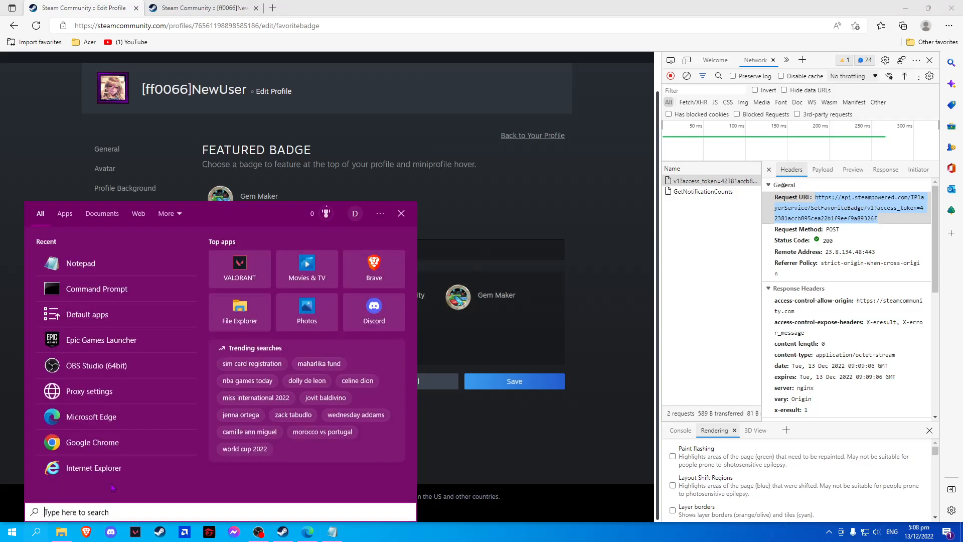
type("cmd")
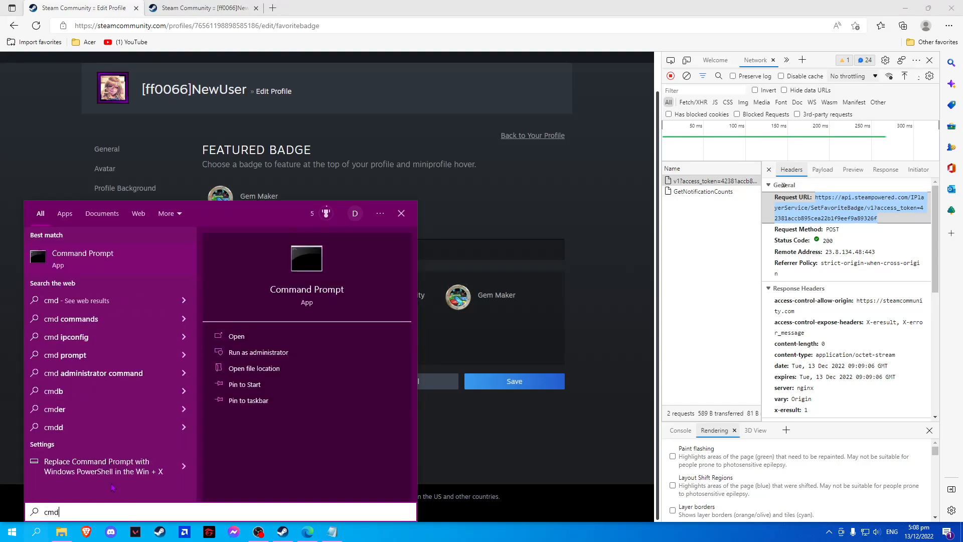
left_click(236, 336)
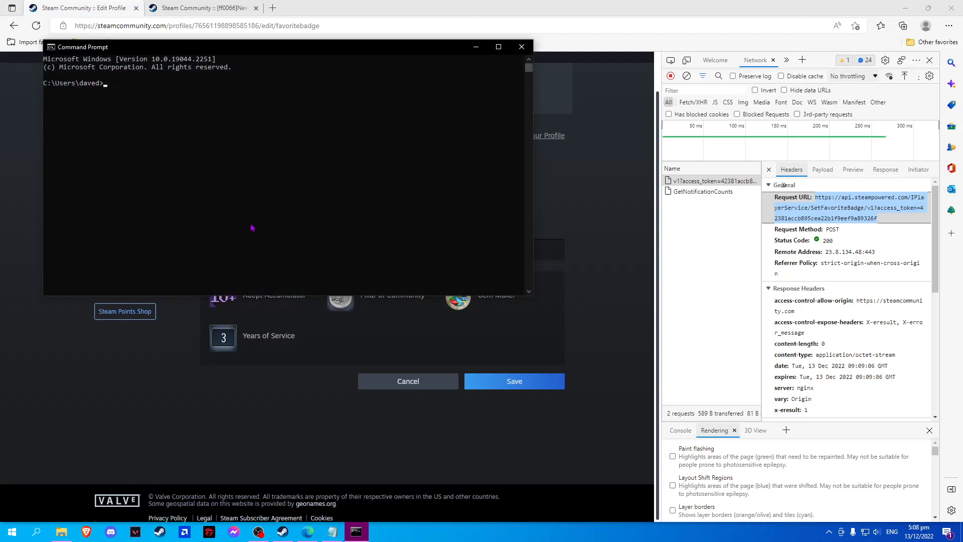
type("curl -X POST -F \"input_protobuf_encoded=0\" https://api.steampowered.com/IPlayerService/SetFavoriteBadge/v1?access_token=42381accb895cea22b1f9eef9a89326f")
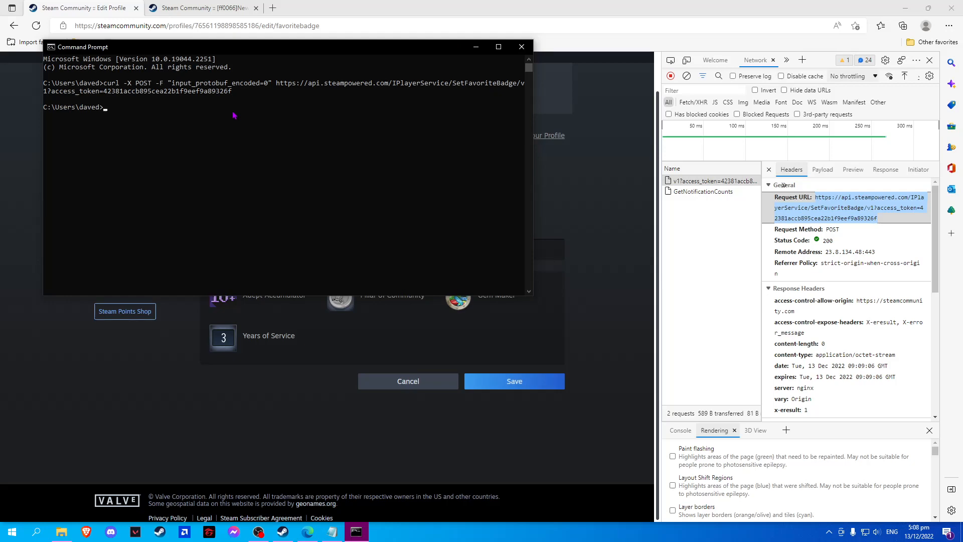
left_click(203, 8)
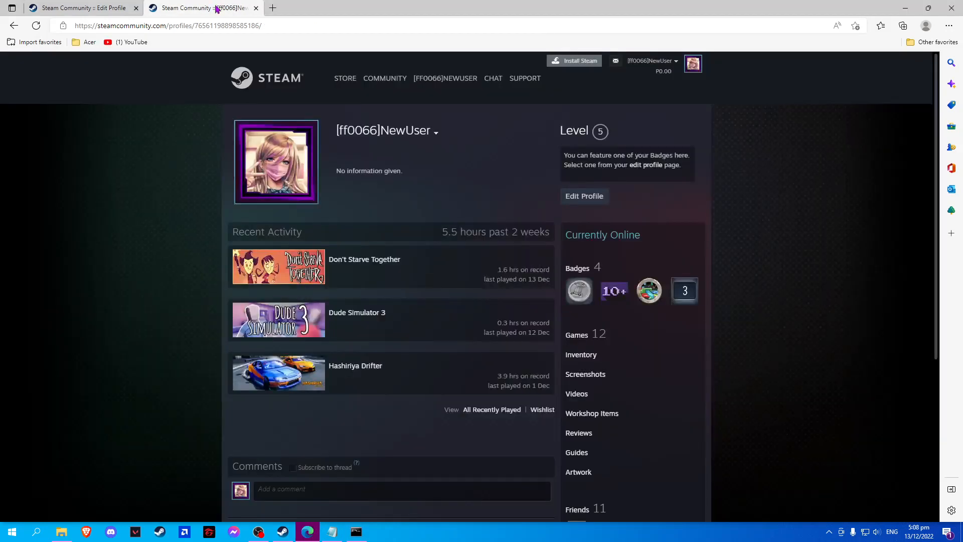